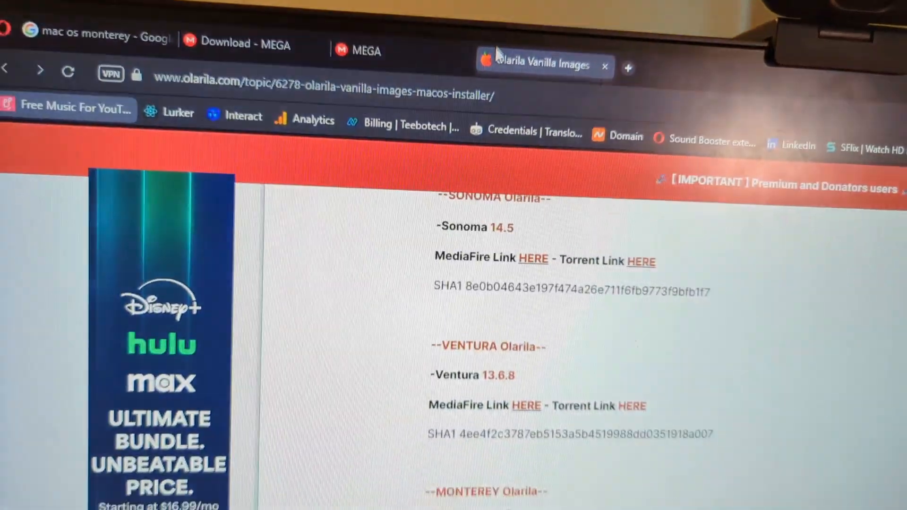
Scroll through the Google results for 'dell optiplex 9020 efi'
scroll(down, 3)
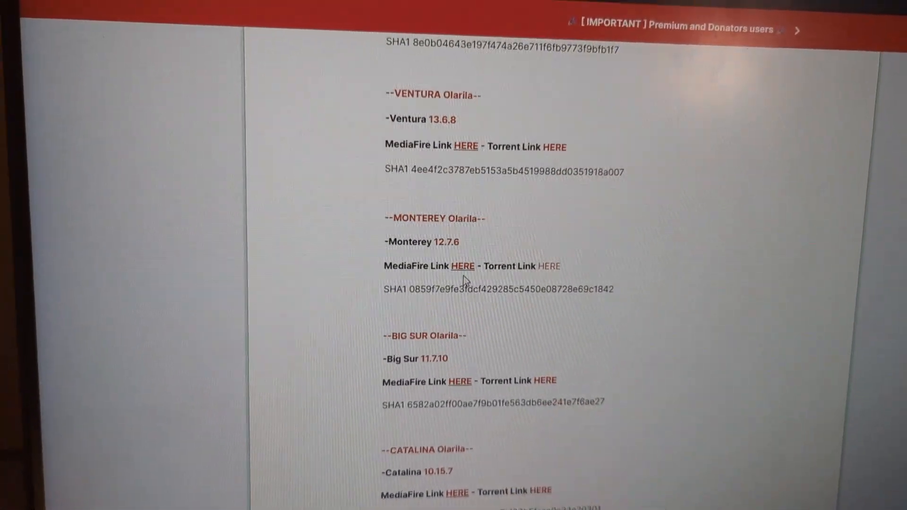
scroll(down, 3)
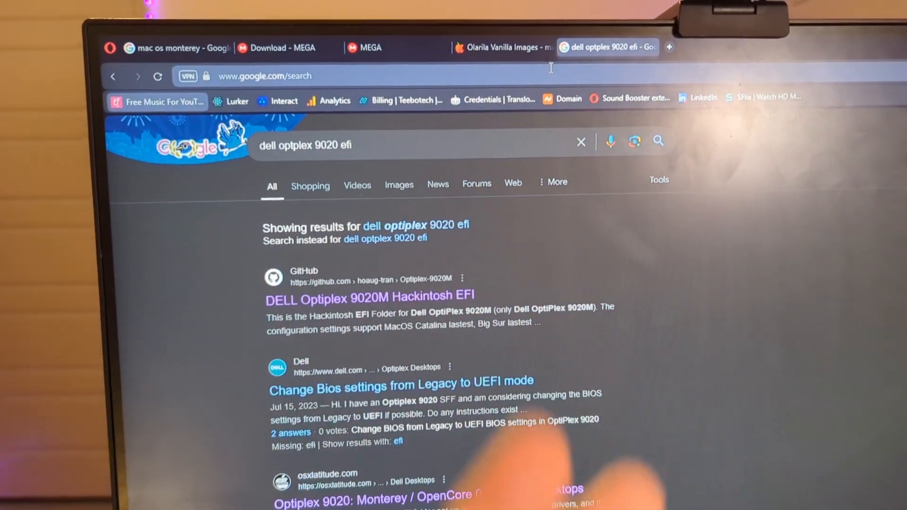
scroll(down, 3)
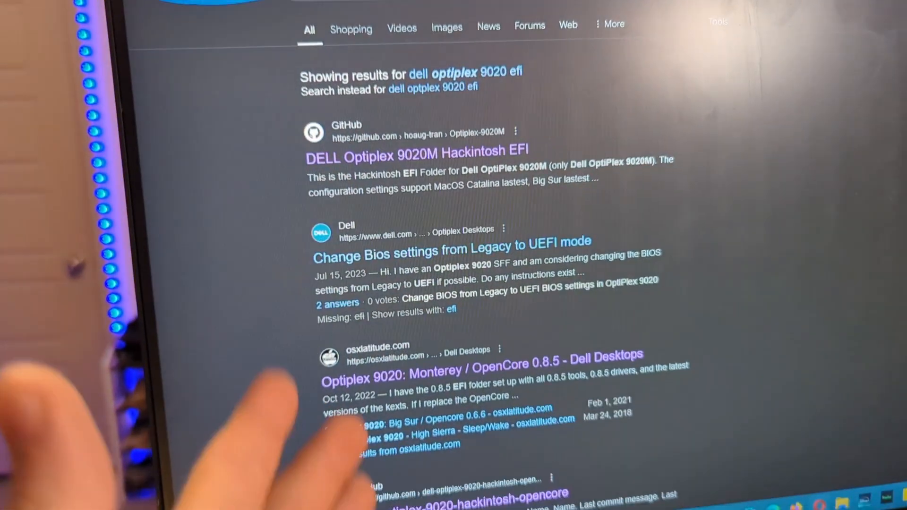
scroll(down, 3)
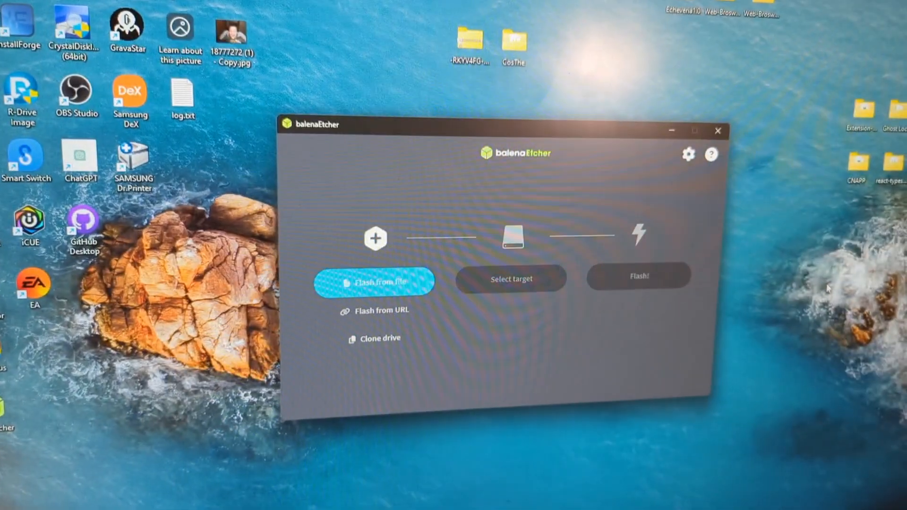
Choose 'Flash from file' to select the macOS image for the USB
click(374, 282)
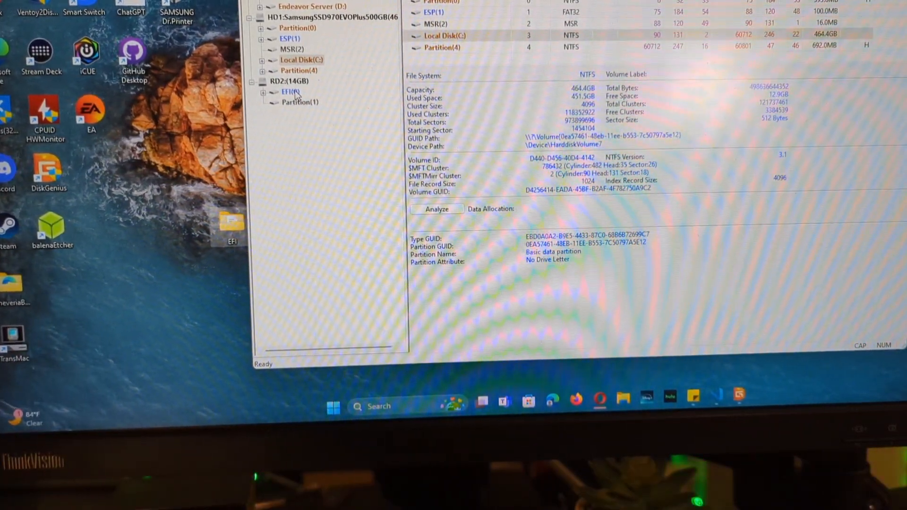
Select the USB's EFI(0) partition and reveal the EFI folder inside it
click(283, 92)
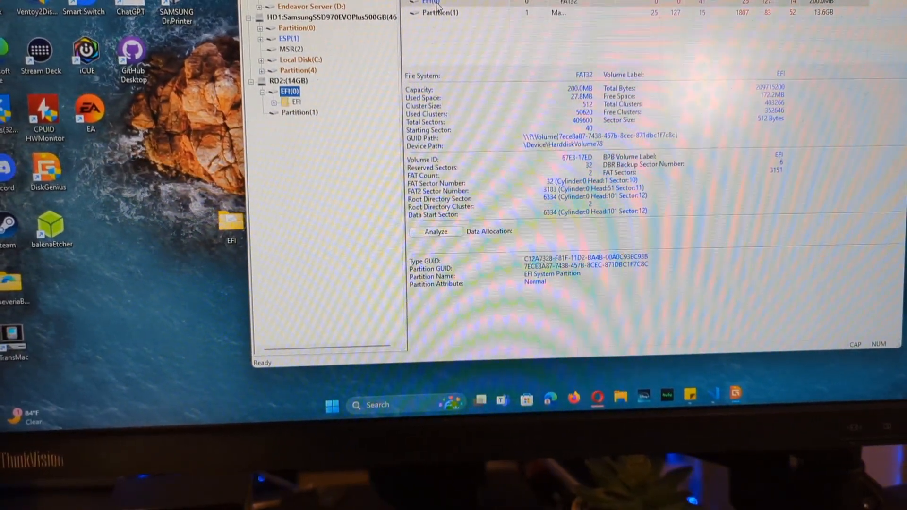
click(289, 92)
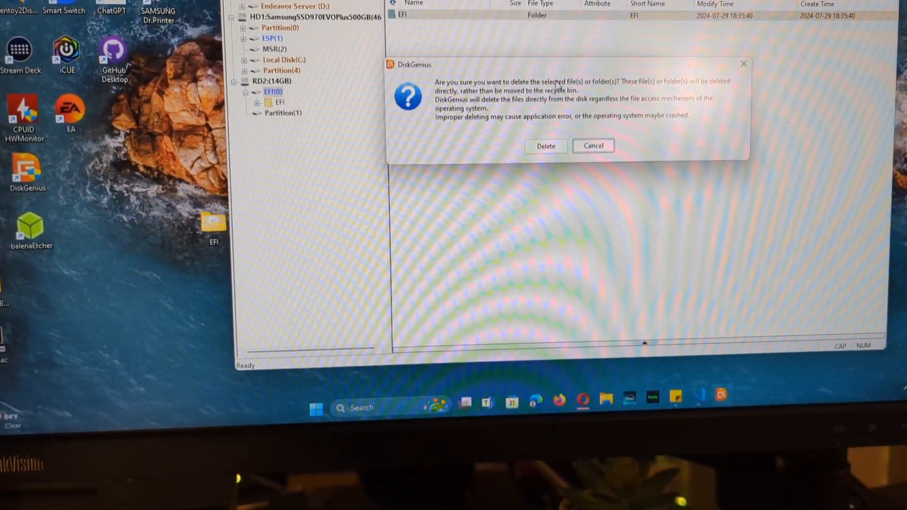
Replace the old EFI folder with the new one (174 files) using default copy options
click(544, 145)
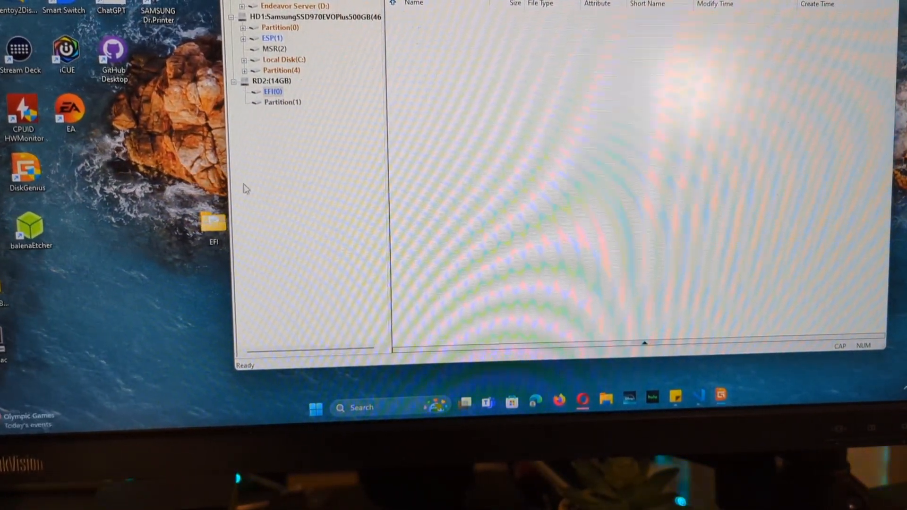
mouse_move(452, 75)
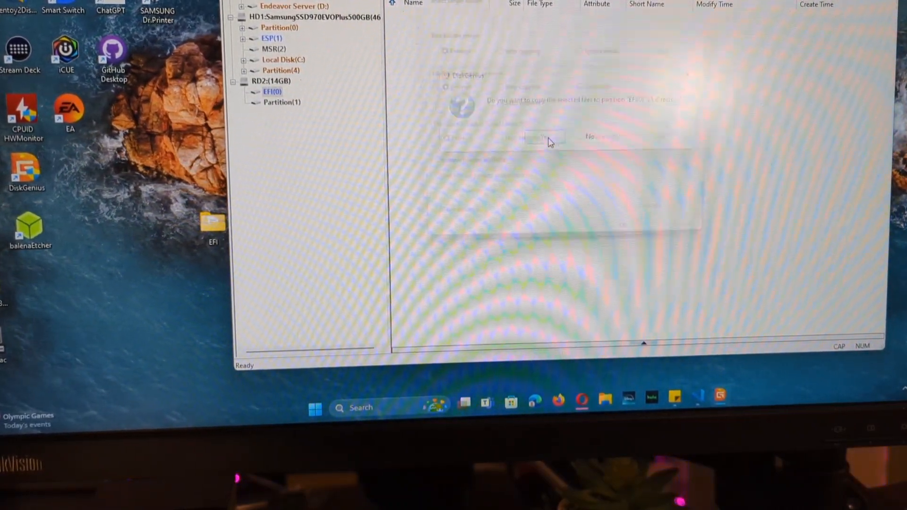
click(542, 137)
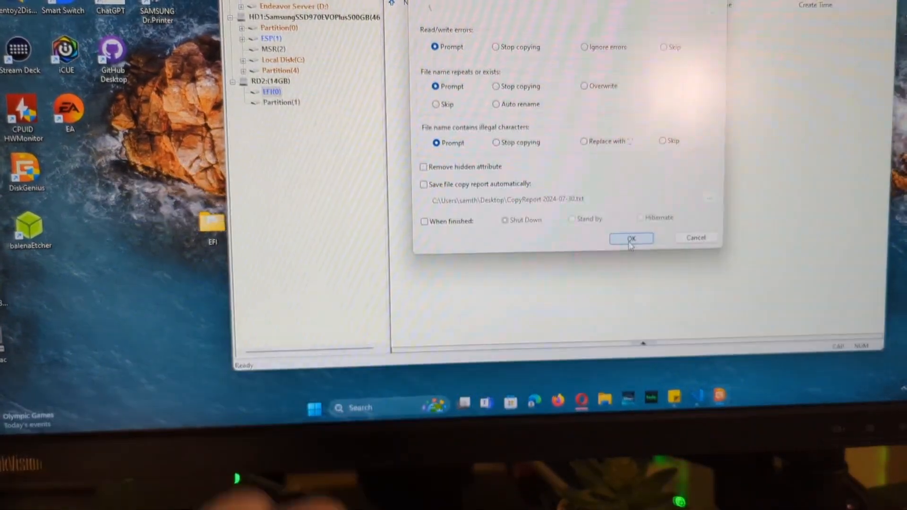
click(630, 238)
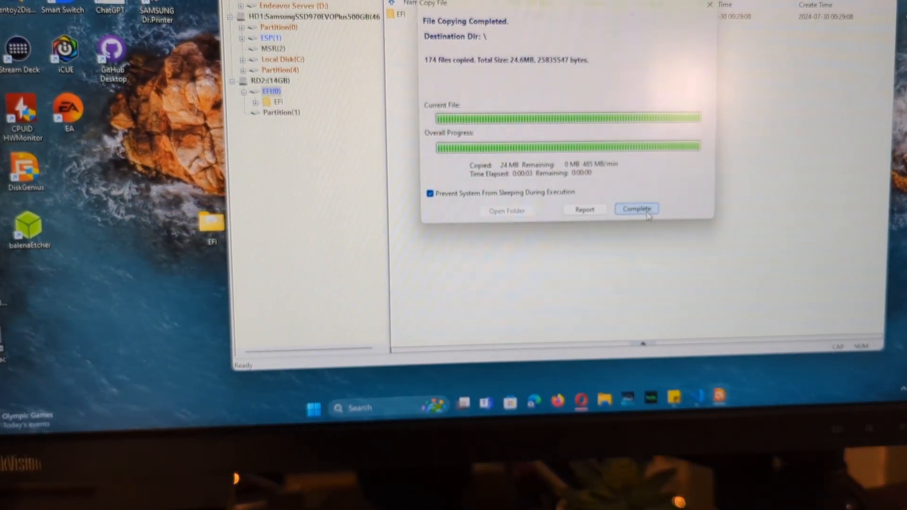
click(636, 209)
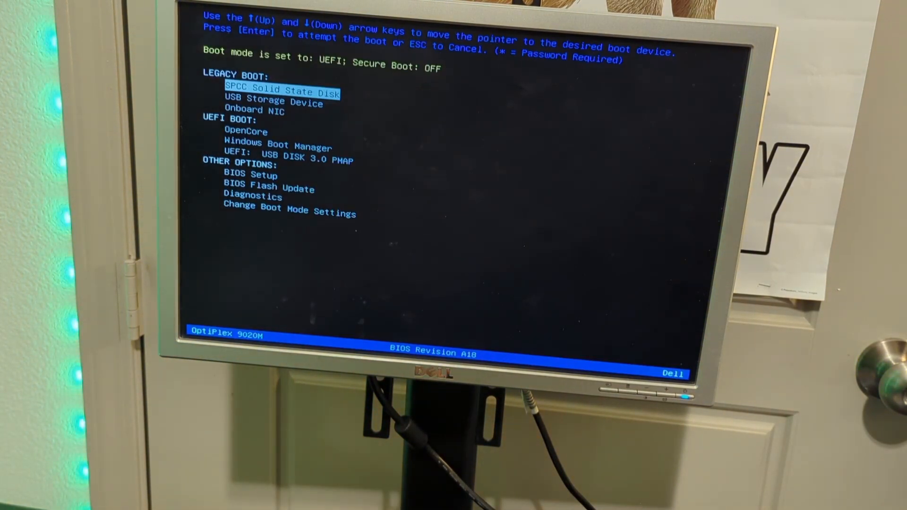
Move the boot selection down to the USB Storage Device and boot it
key(Down)
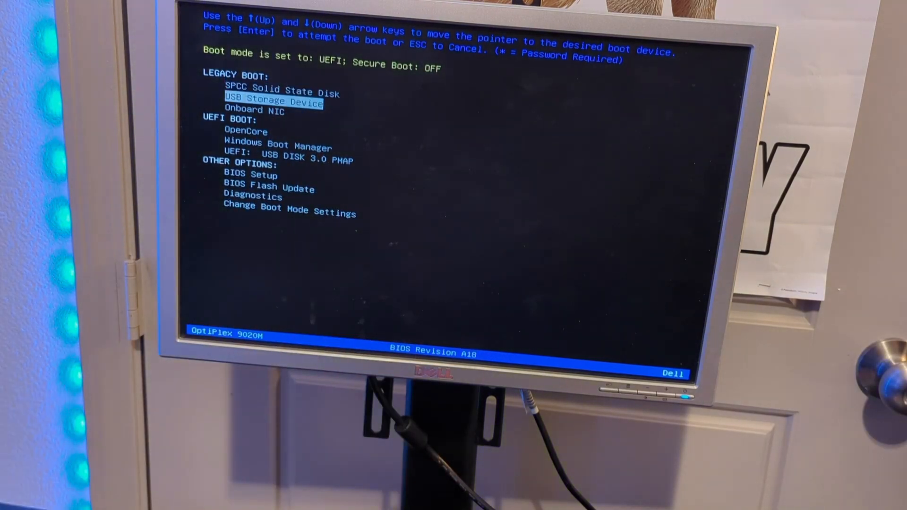
key(Down)
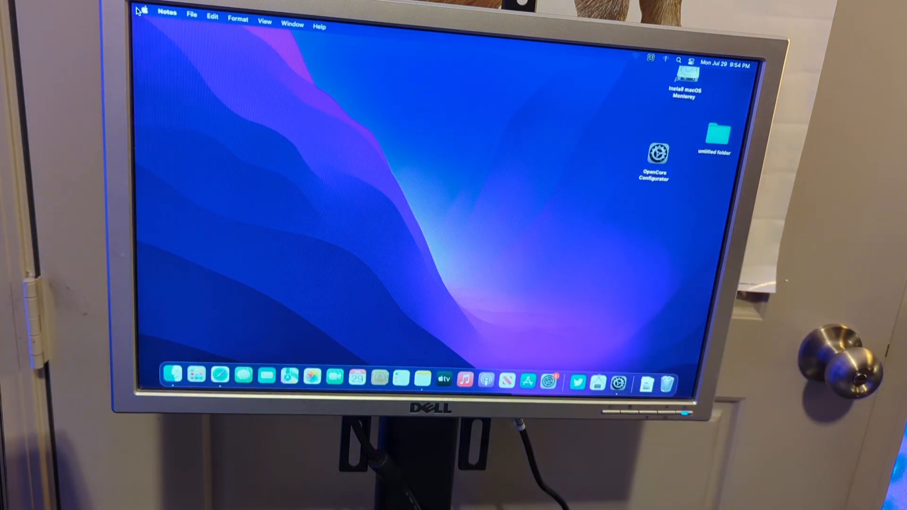
Launch OpenCore Configurator from the desktop
click(143, 11)
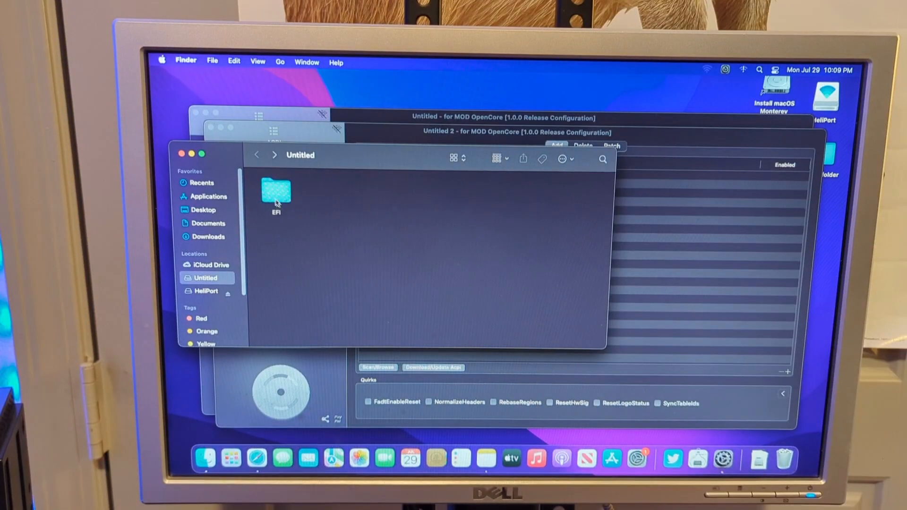
Place AirportItlwm.kext into EFI > OC > Kexts, keeping both copies
double_click(275, 192)
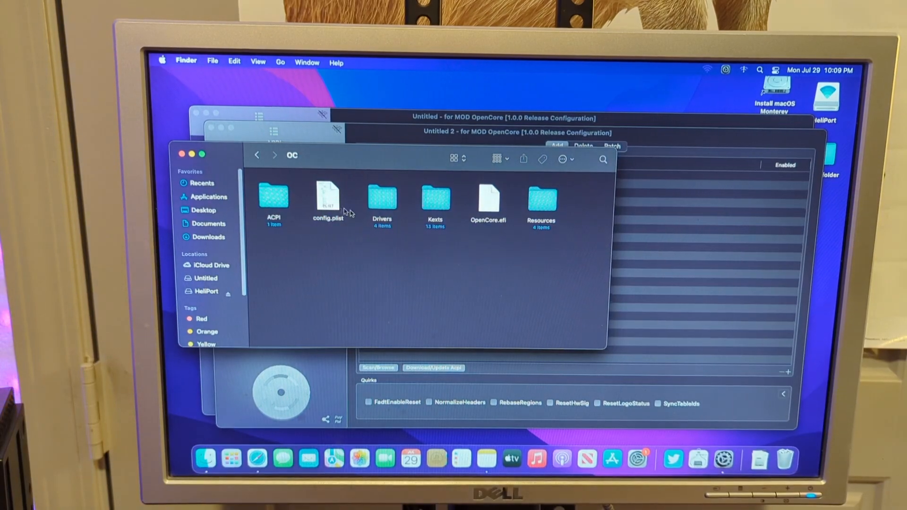
click(435, 196)
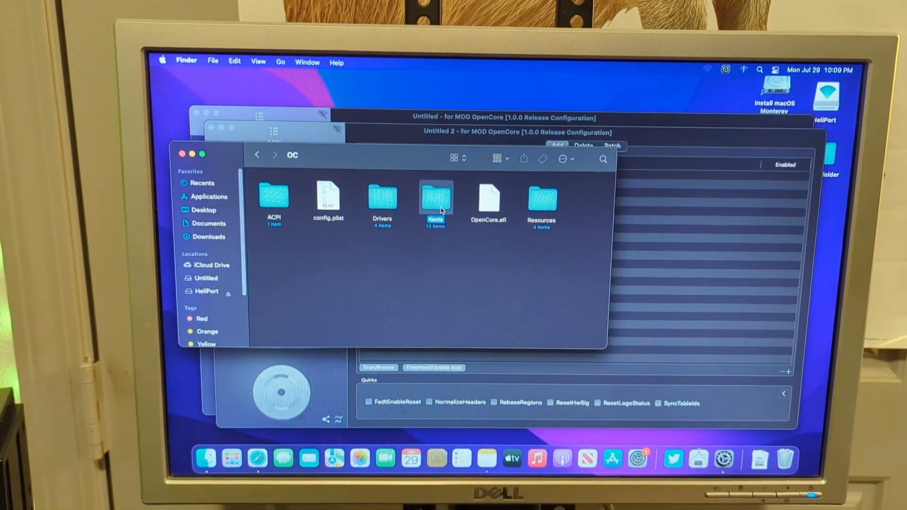
double_click(435, 197)
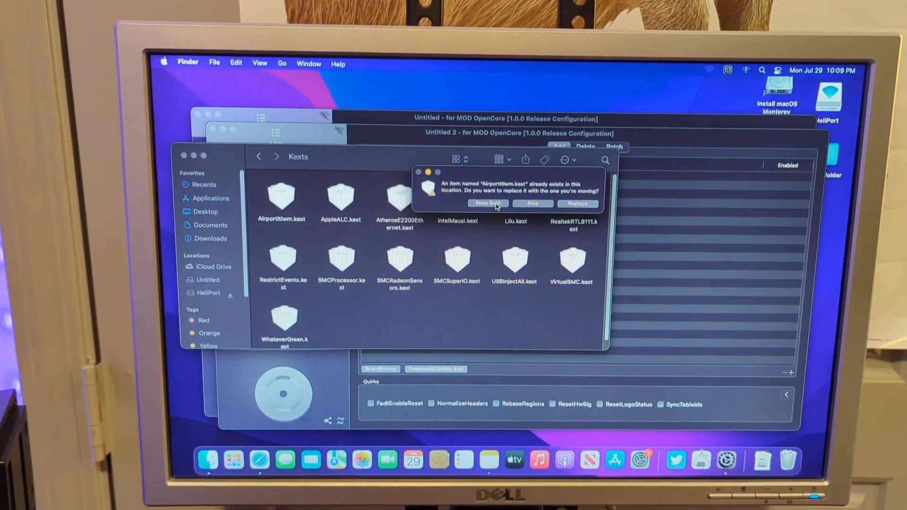
click(488, 203)
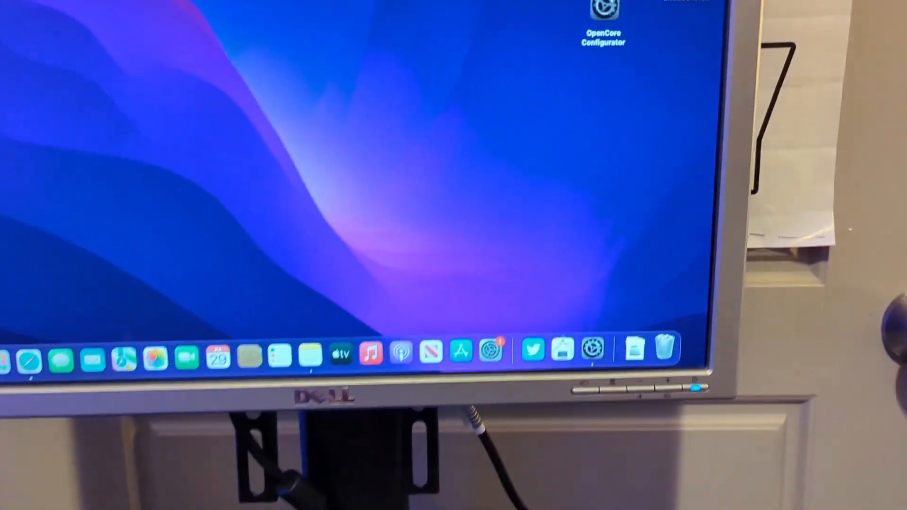
Join the ATT-5G network from the Wi-Fi menu
click(416, 109)
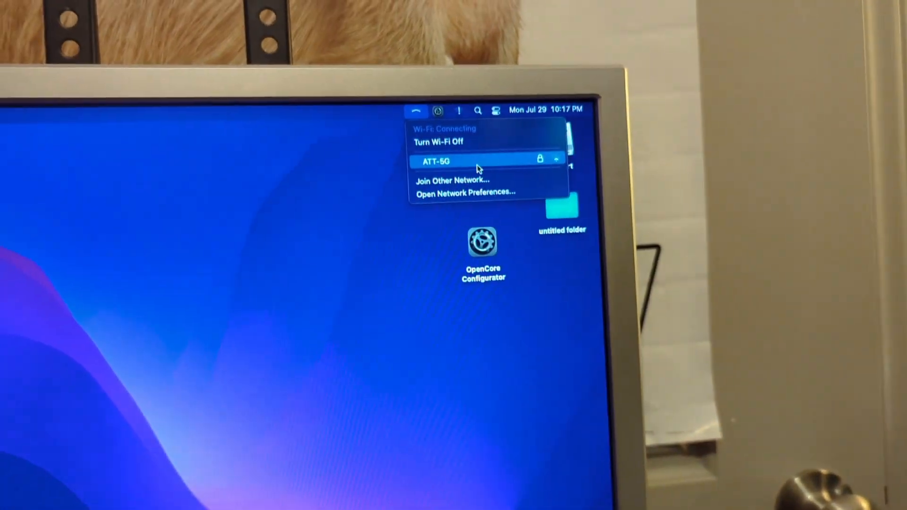